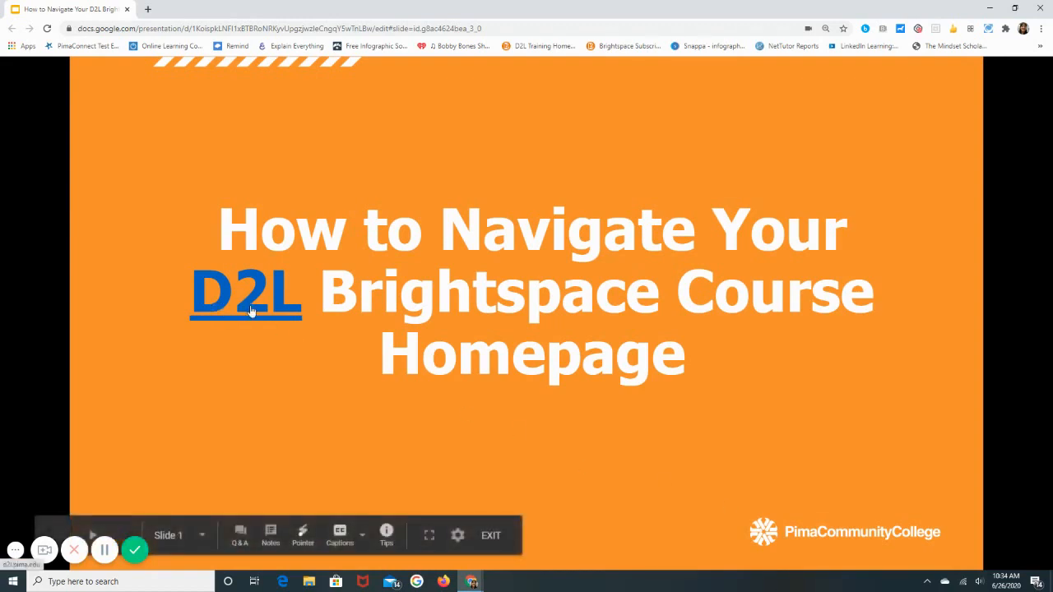
Step: Follow the D2L hyperlink on the title slide to reach the Brightspace homepage
left_click(246, 290)
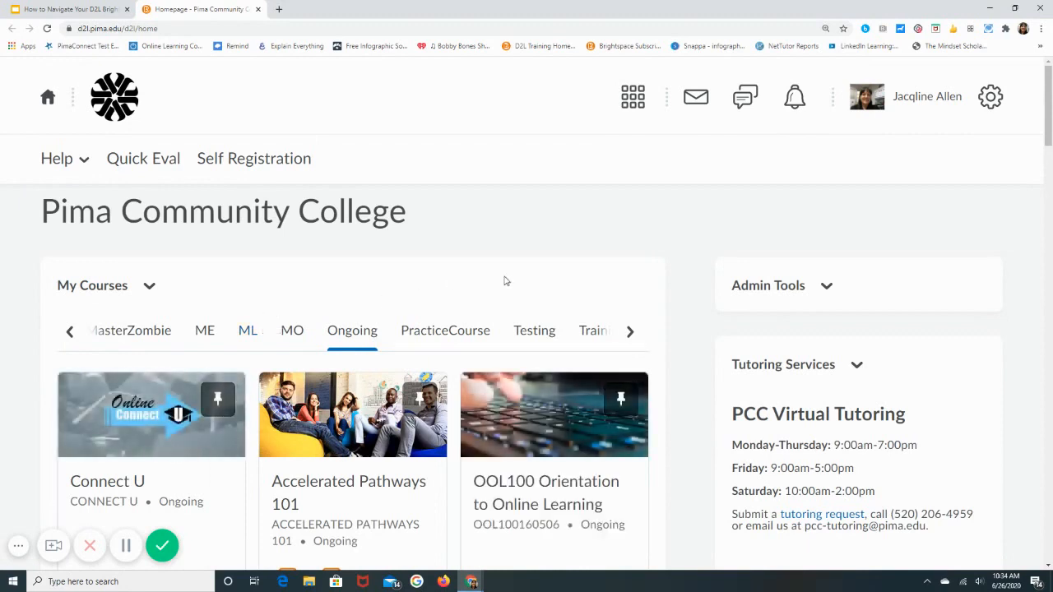
mouse_move(592, 232)
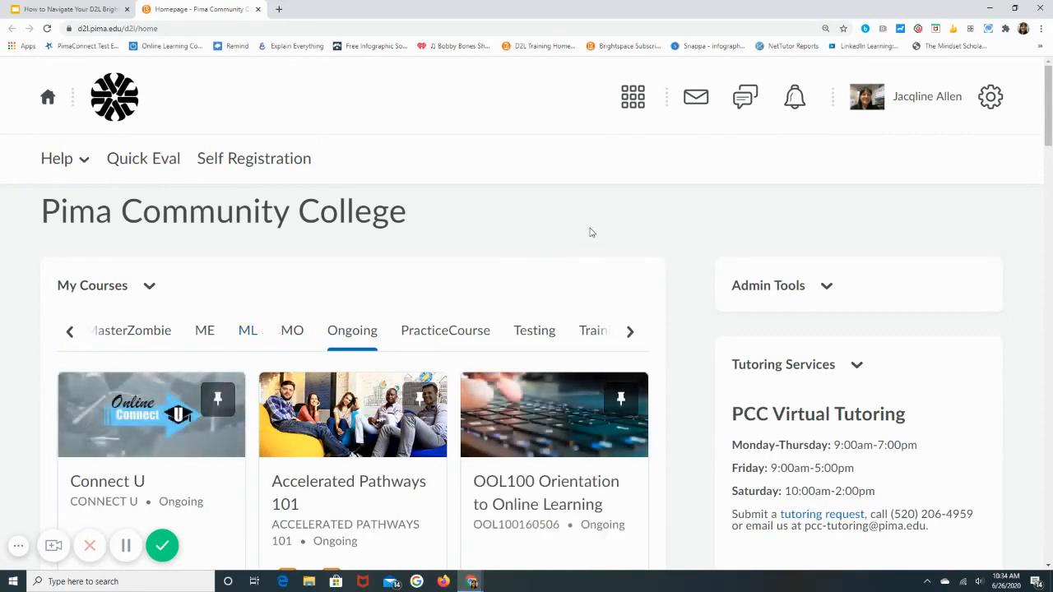
mouse_move(559, 178)
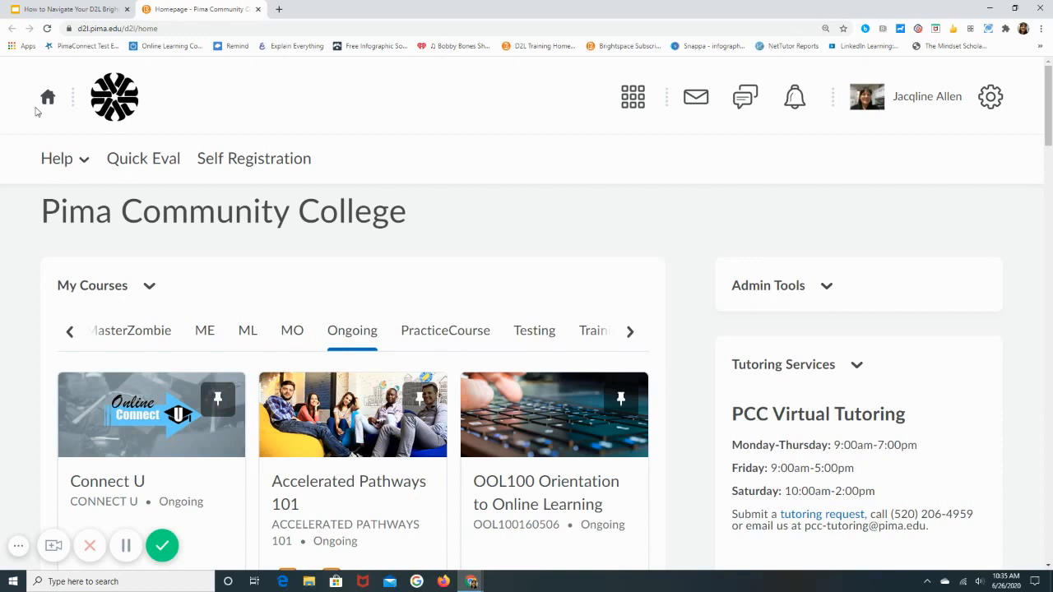
mouse_move(358, 138)
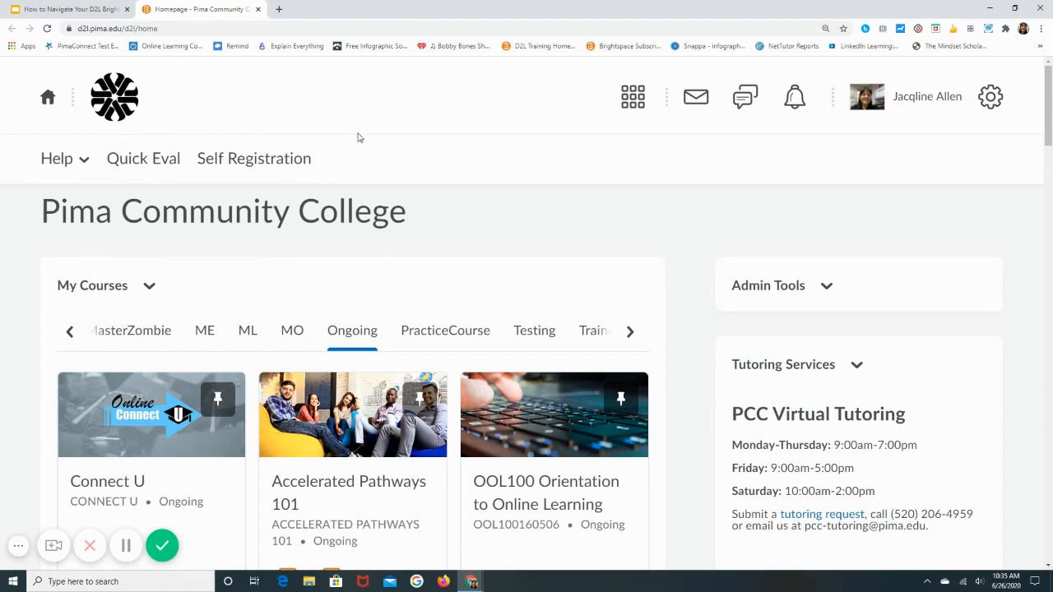
mouse_move(662, 108)
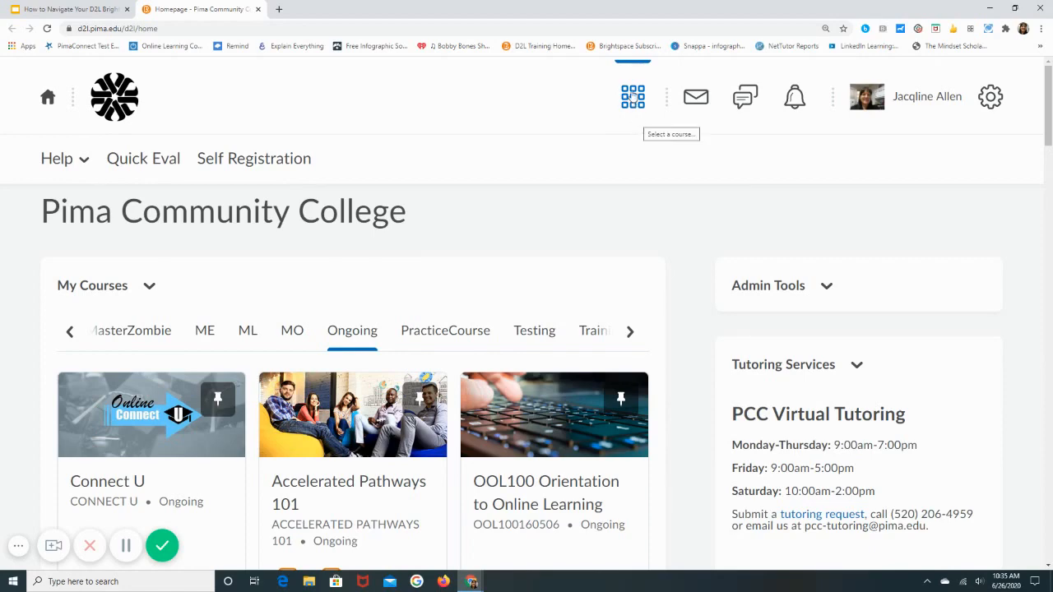
left_click(632, 96)
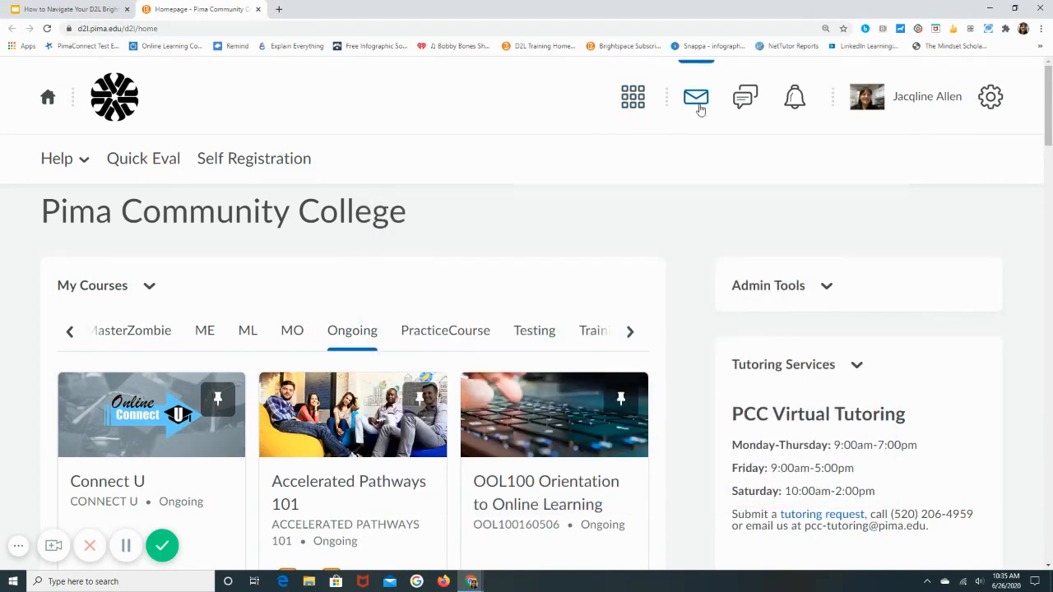
mouse_move(696, 98)
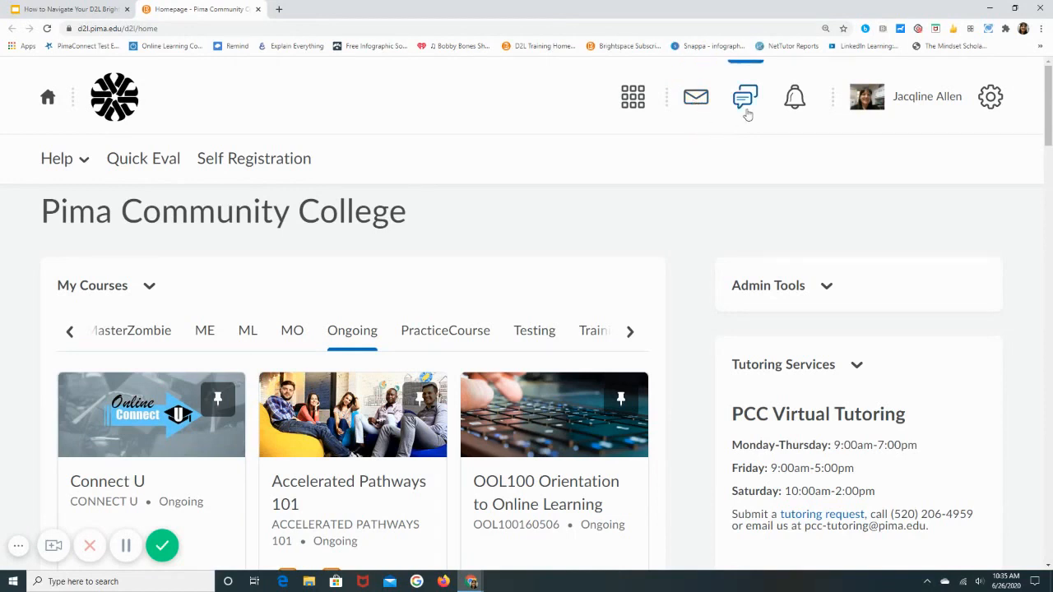
mouse_move(744, 97)
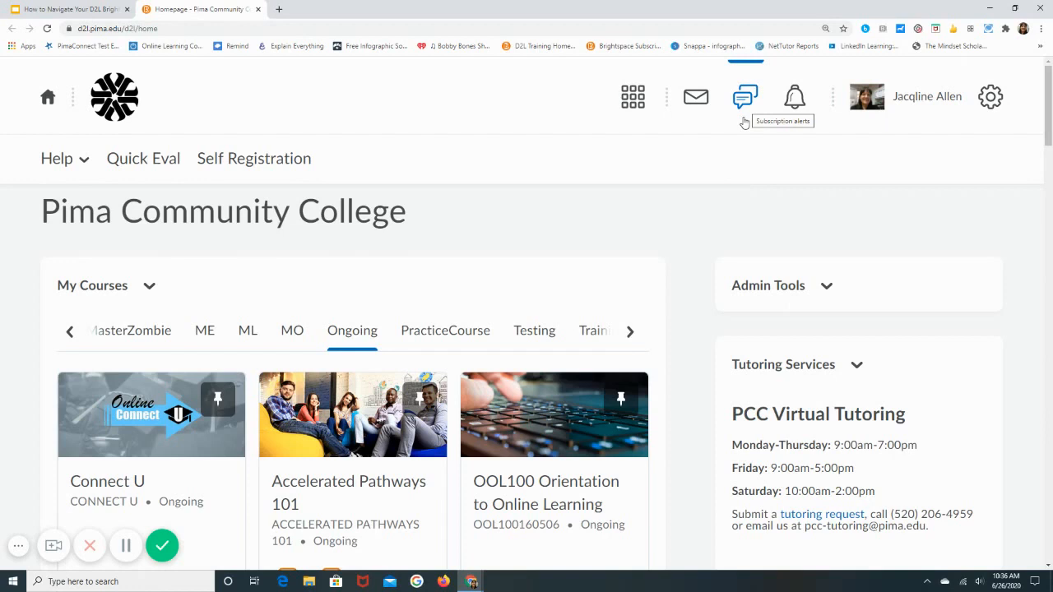
mouse_move(795, 96)
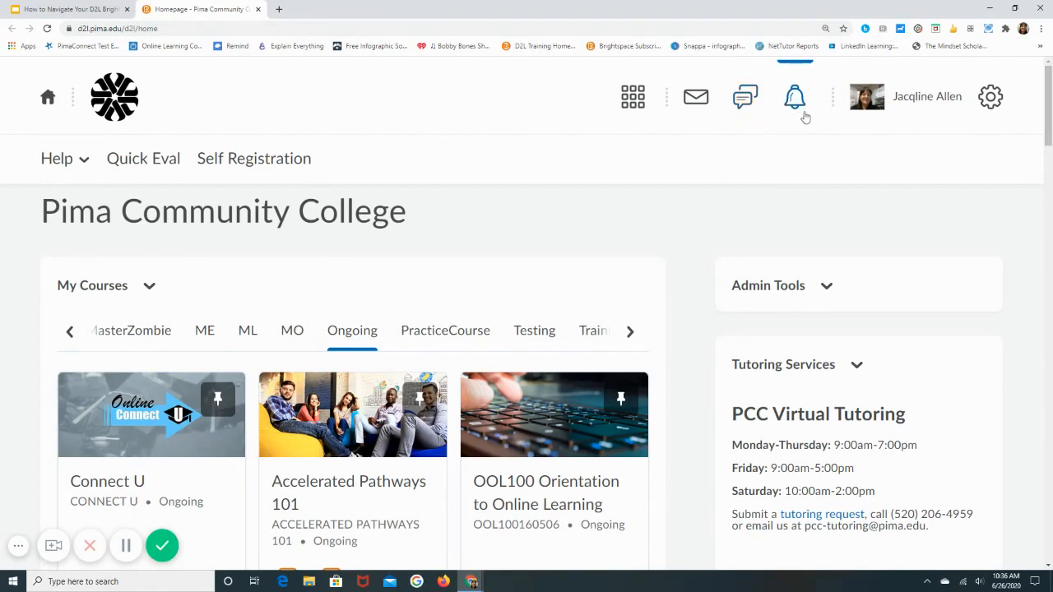
mouse_move(793, 95)
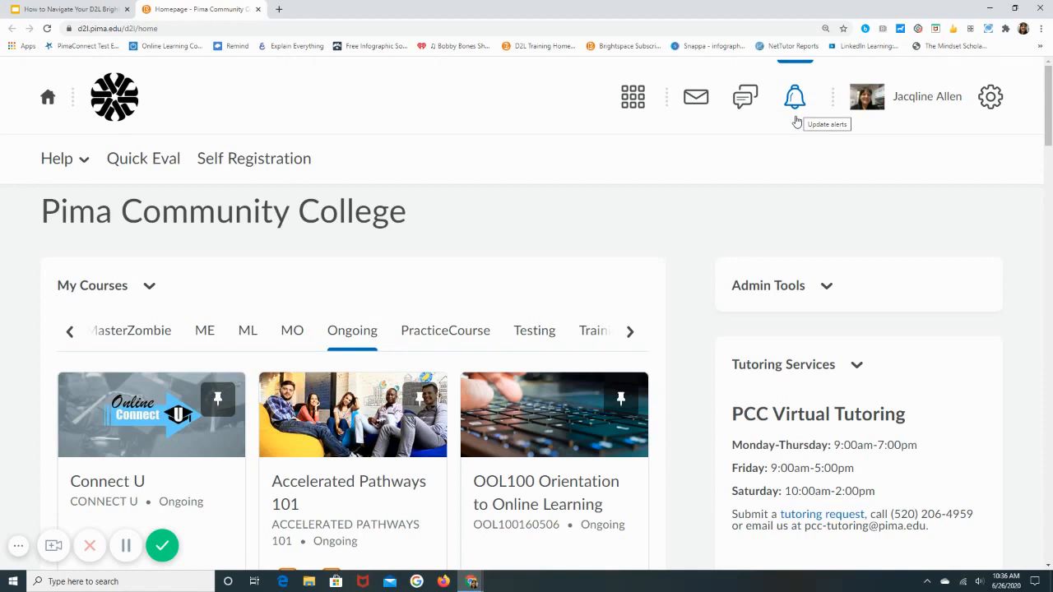
mouse_move(829, 128)
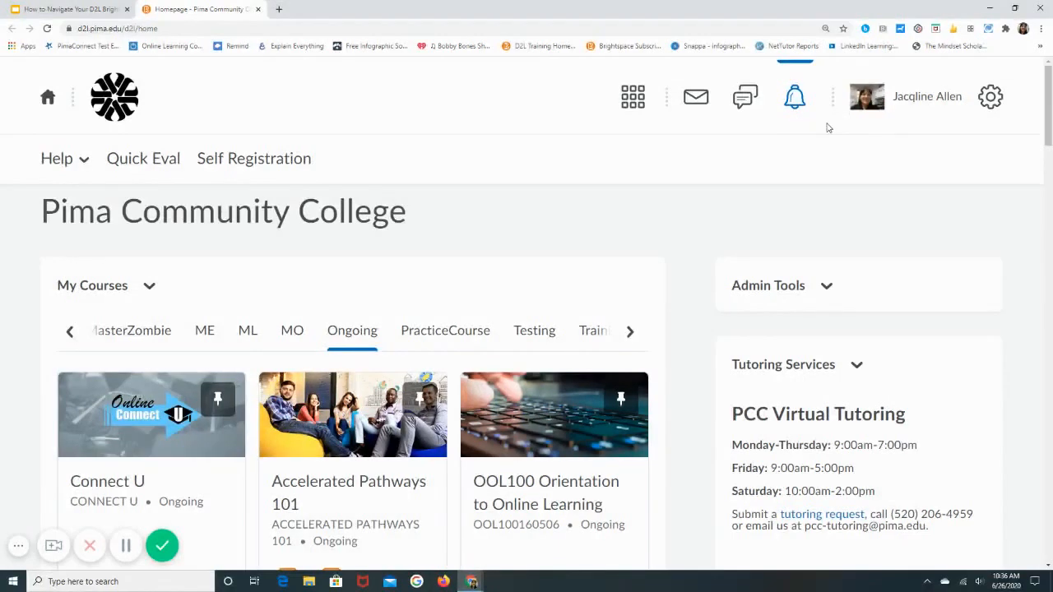
mouse_move(928, 96)
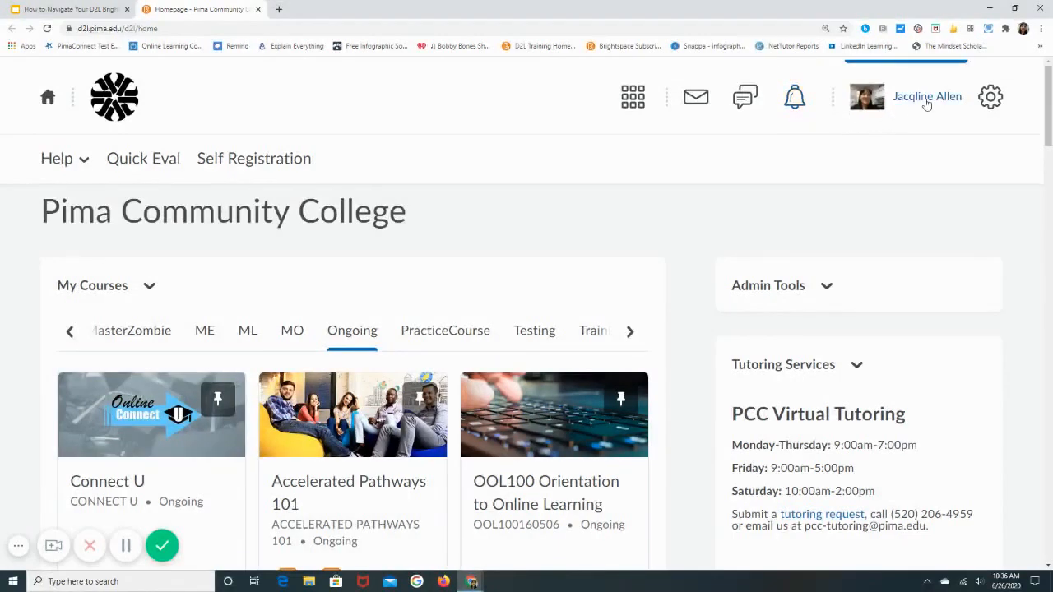
left_click(928, 96)
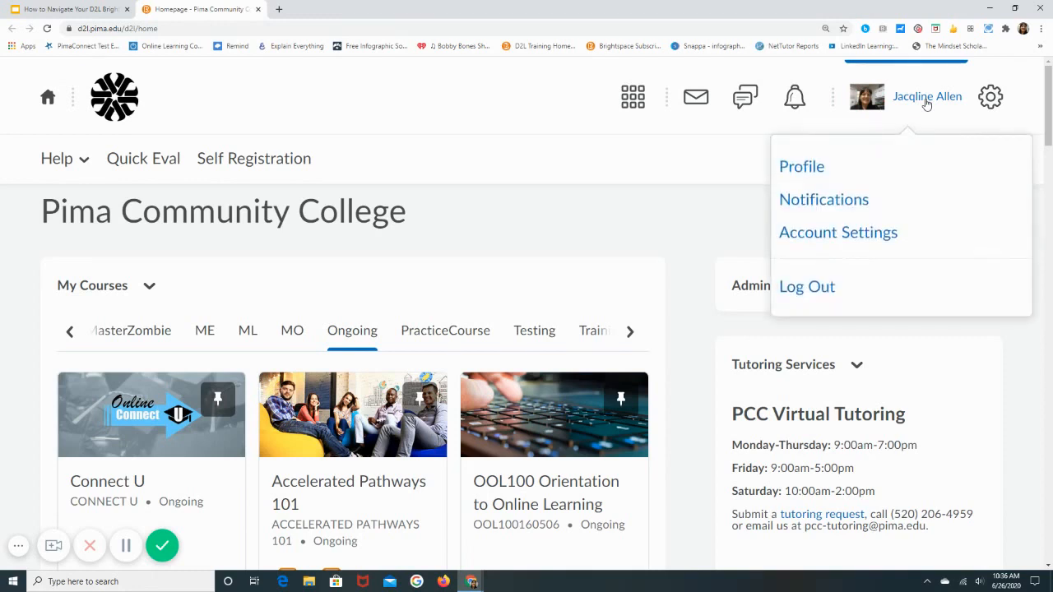
mouse_move(864, 148)
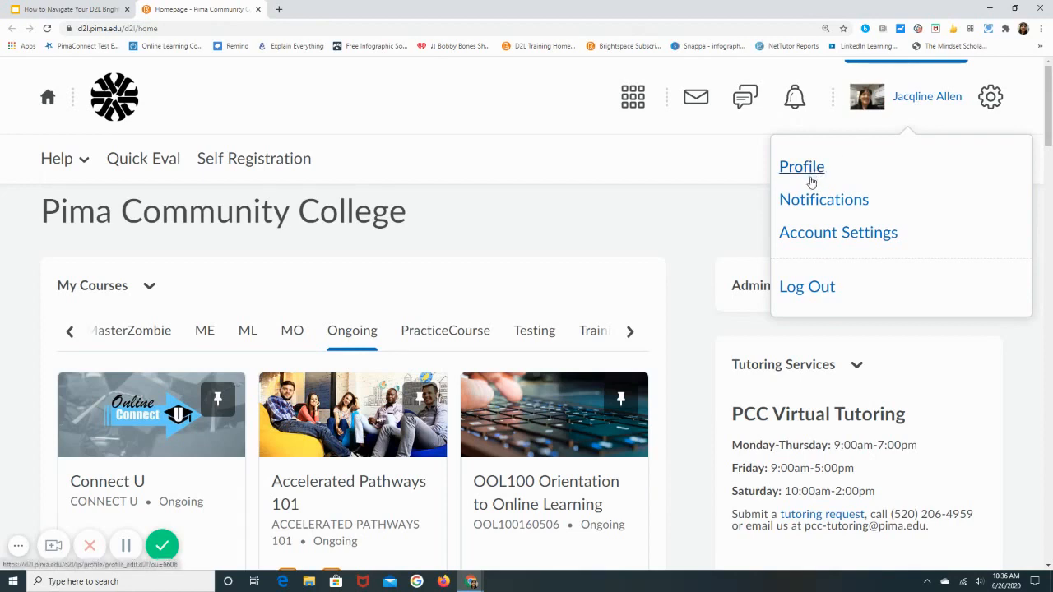
mouse_move(823, 199)
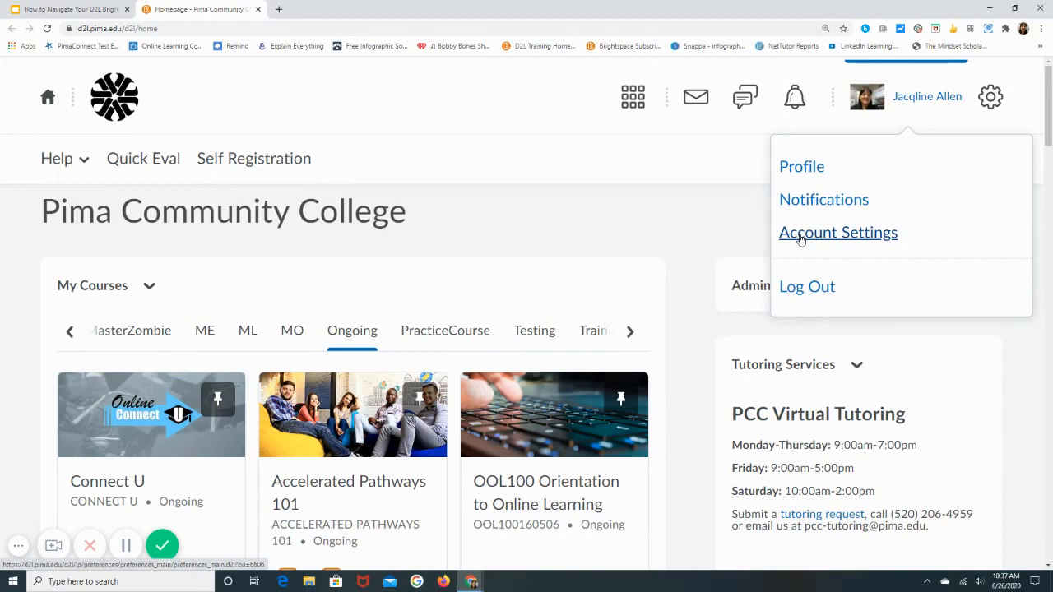
mouse_move(806, 286)
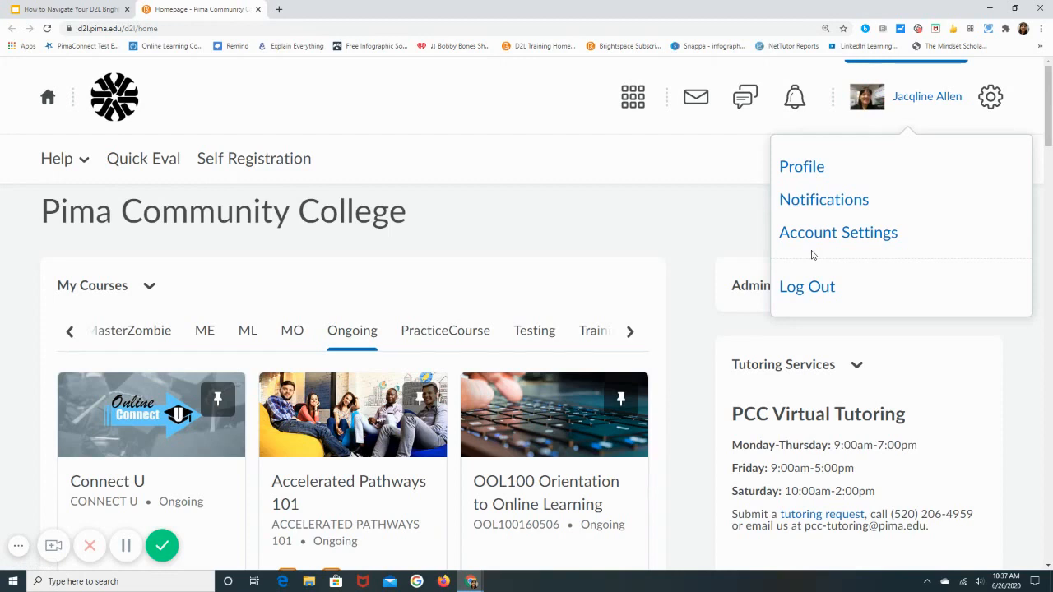
mouse_move(822, 199)
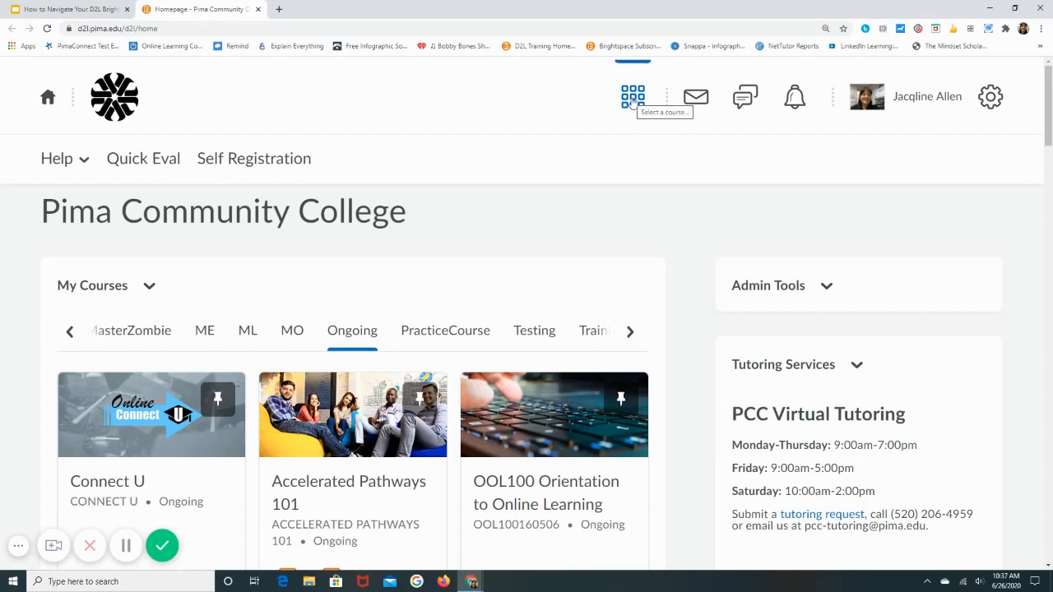
Step: Choose Accelerated Pathways 101 Training from the course selector grid
left_click(631, 96)
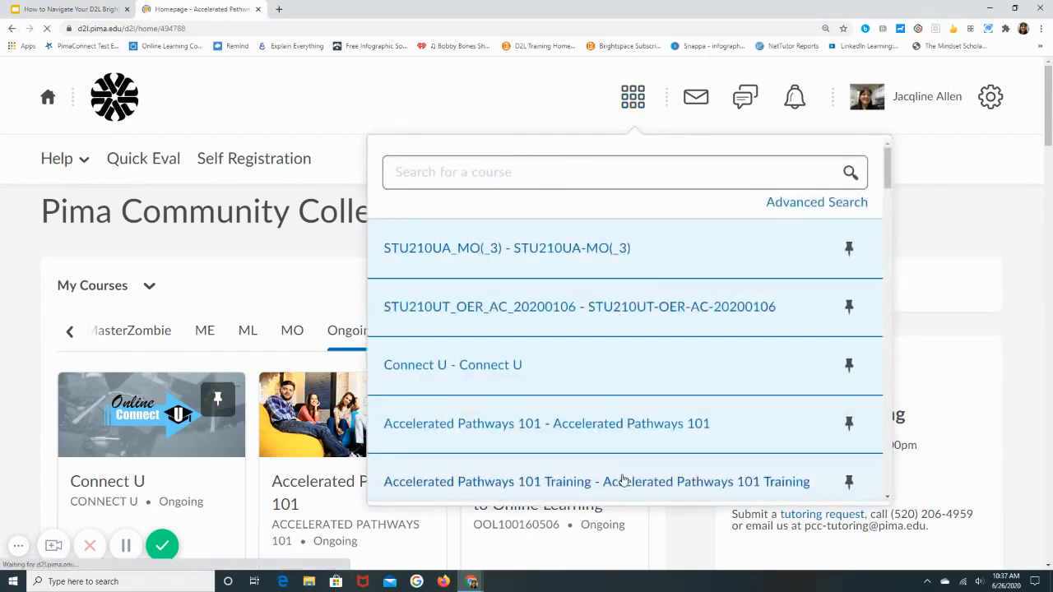
left_click(596, 480)
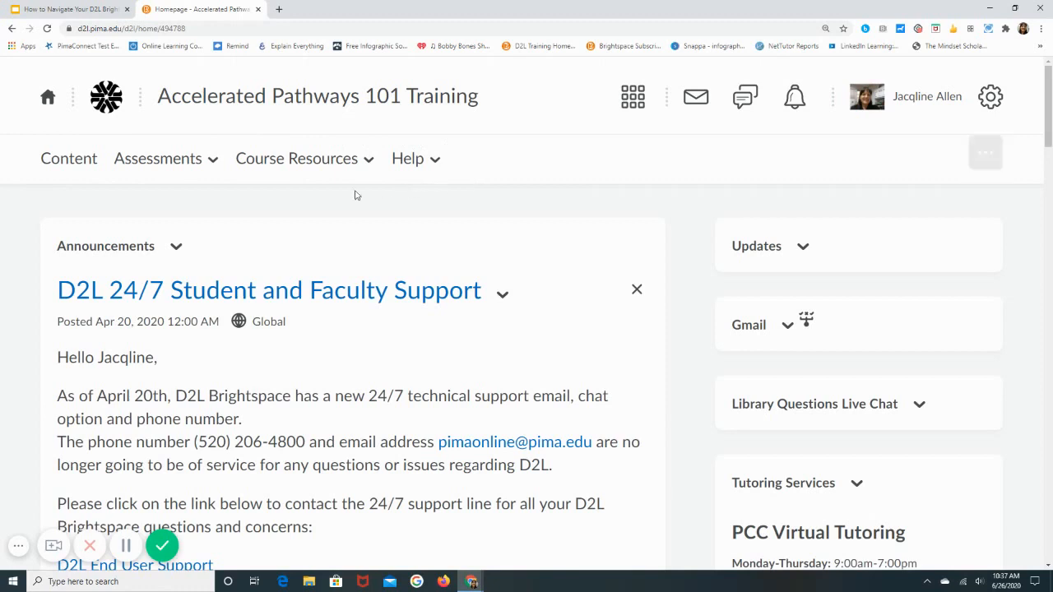
mouse_move(197, 128)
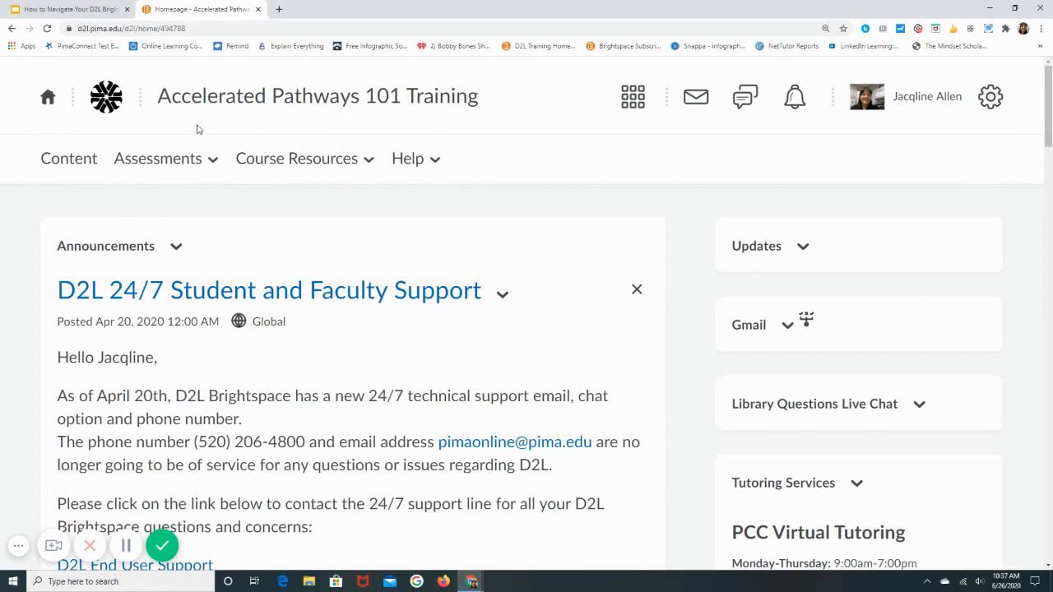
mouse_move(190, 191)
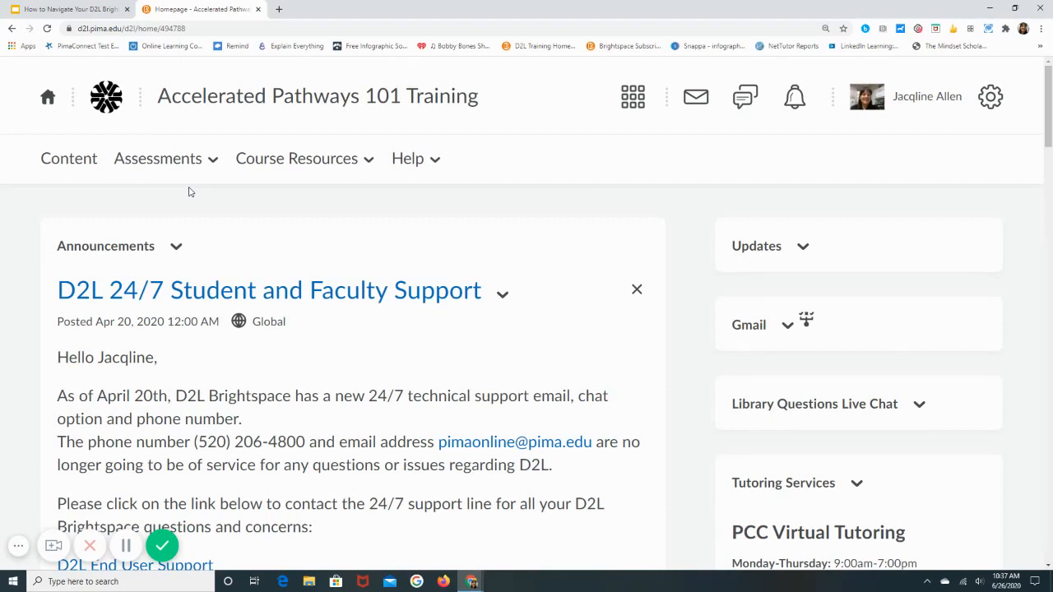
mouse_move(140, 191)
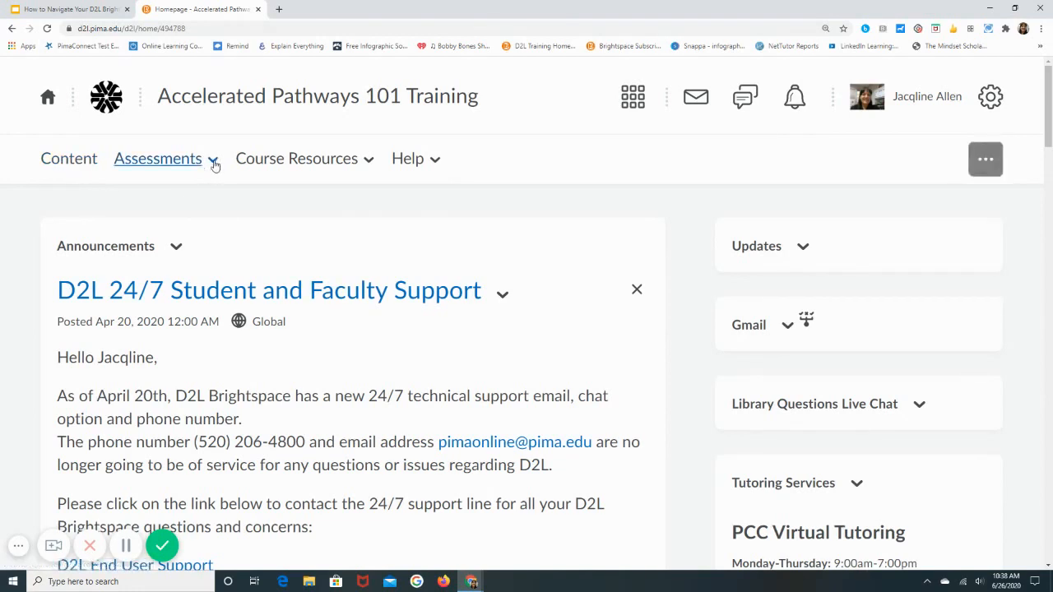
Step: Browse the Assessments and Course Resources menus, then show the course Help links
left_click(158, 158)
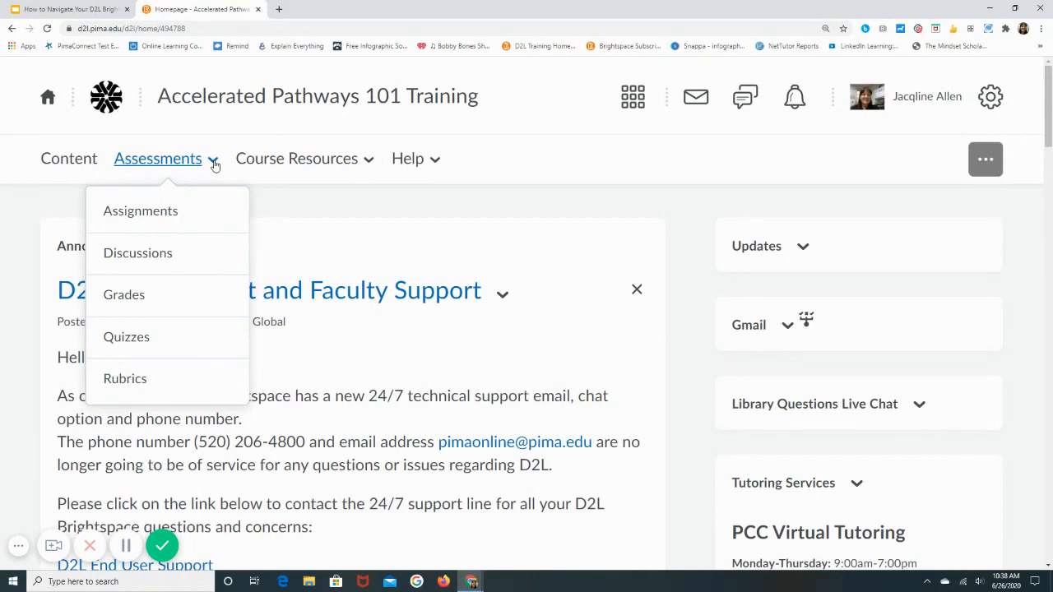
mouse_move(353, 178)
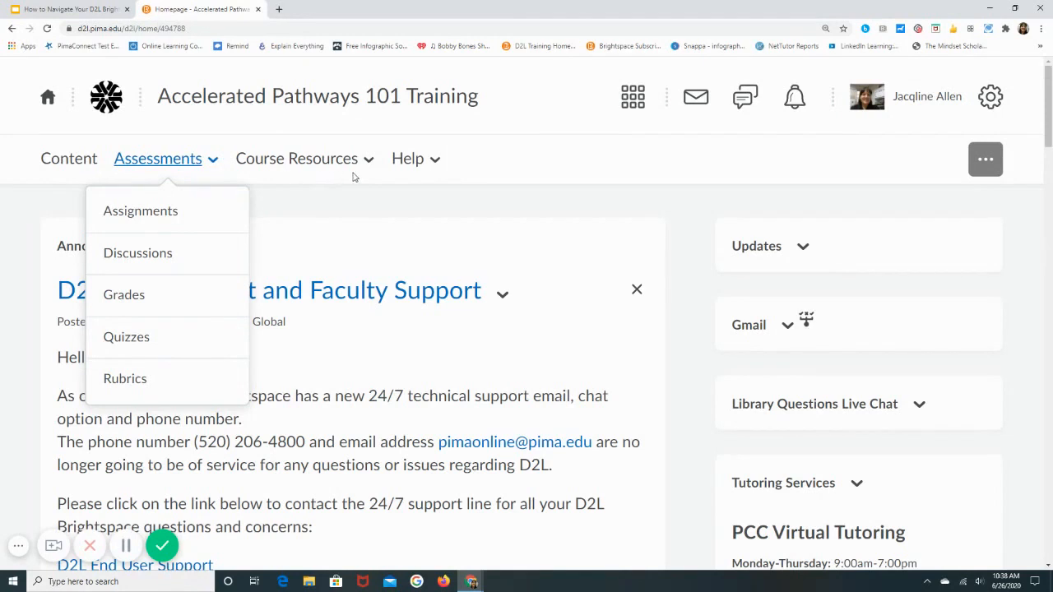
left_click(296, 158)
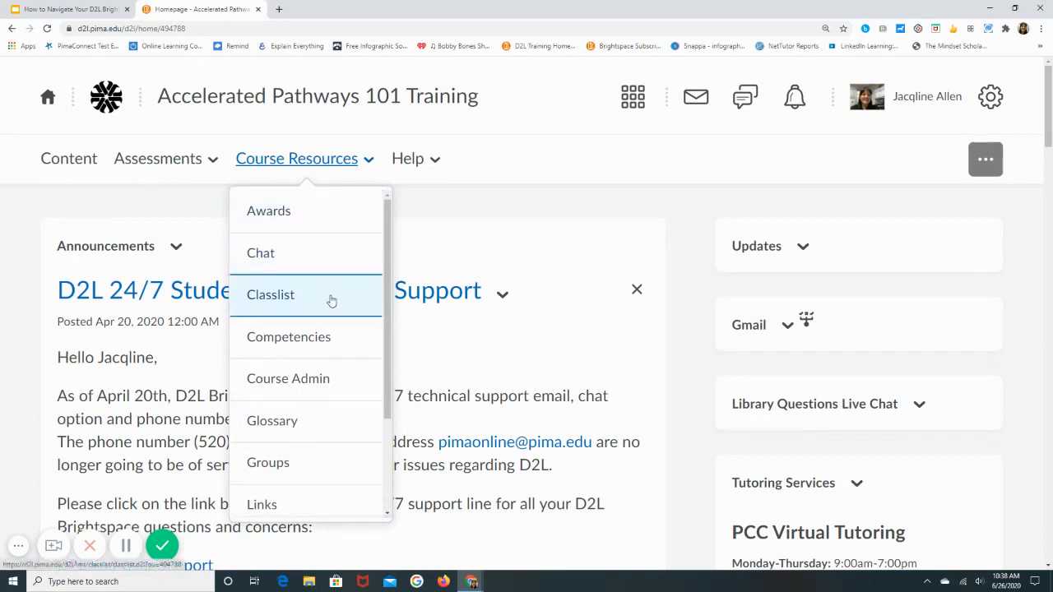
scroll("down", 3)
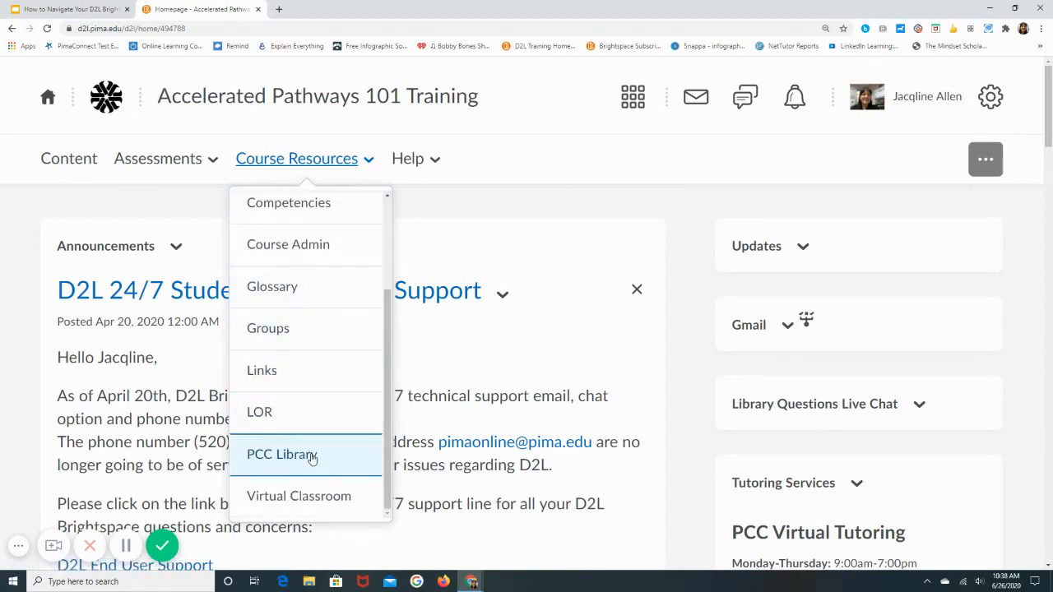
mouse_move(323, 481)
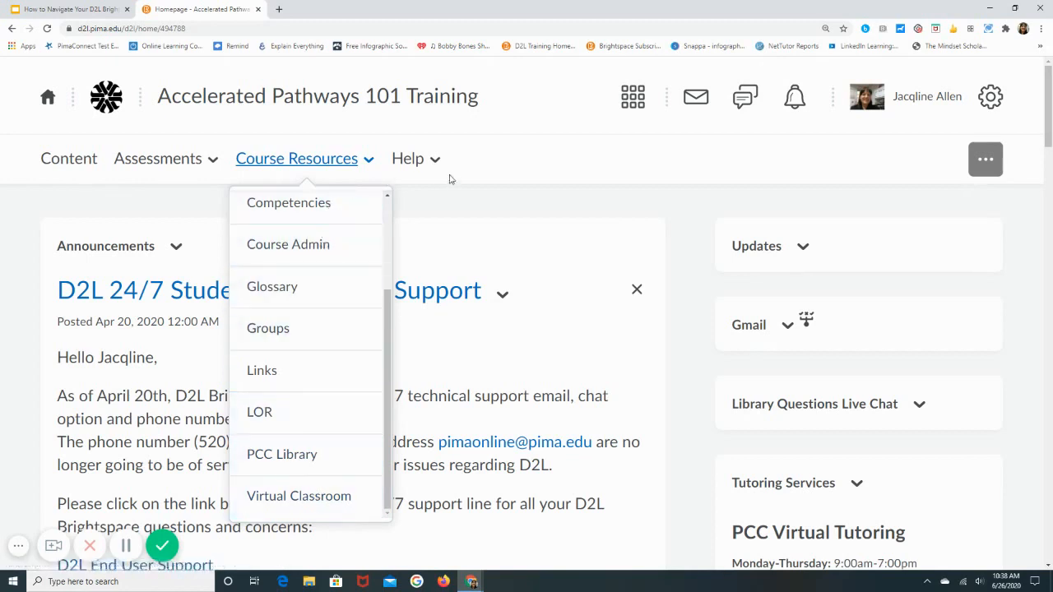
left_click(408, 158)
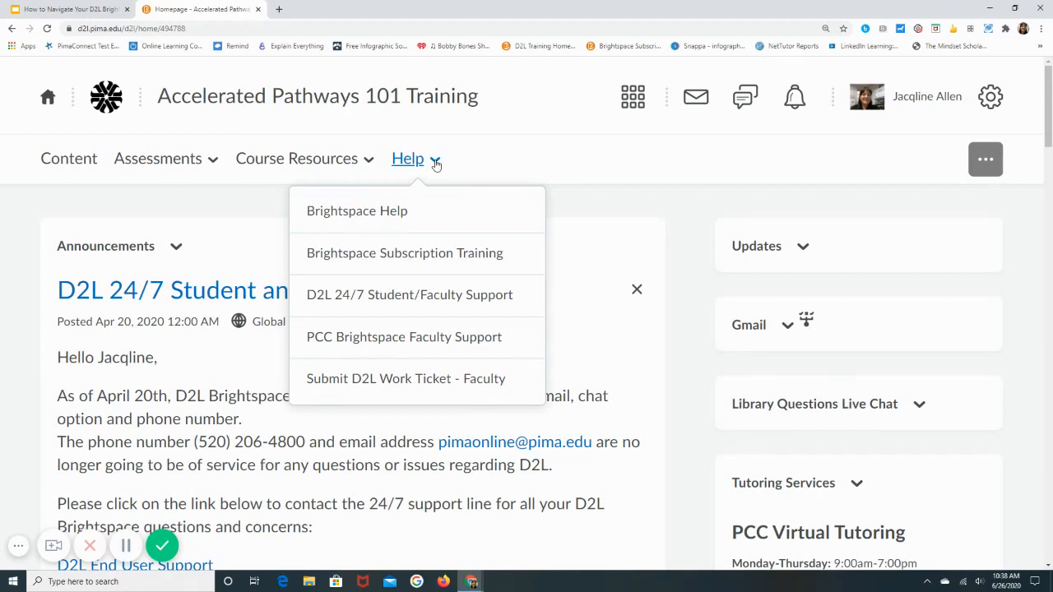
mouse_move(459, 165)
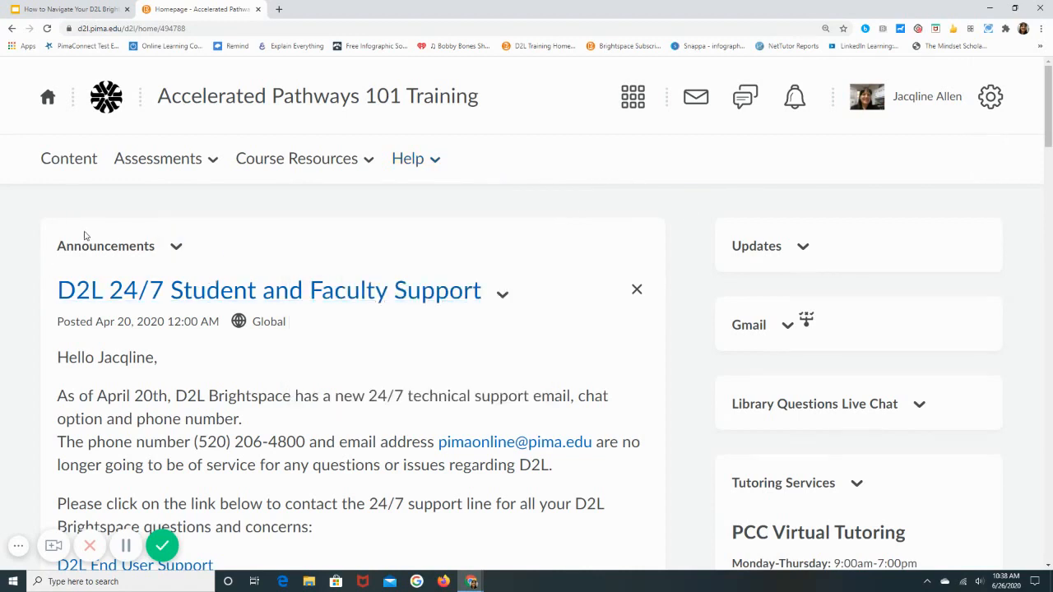
mouse_move(237, 243)
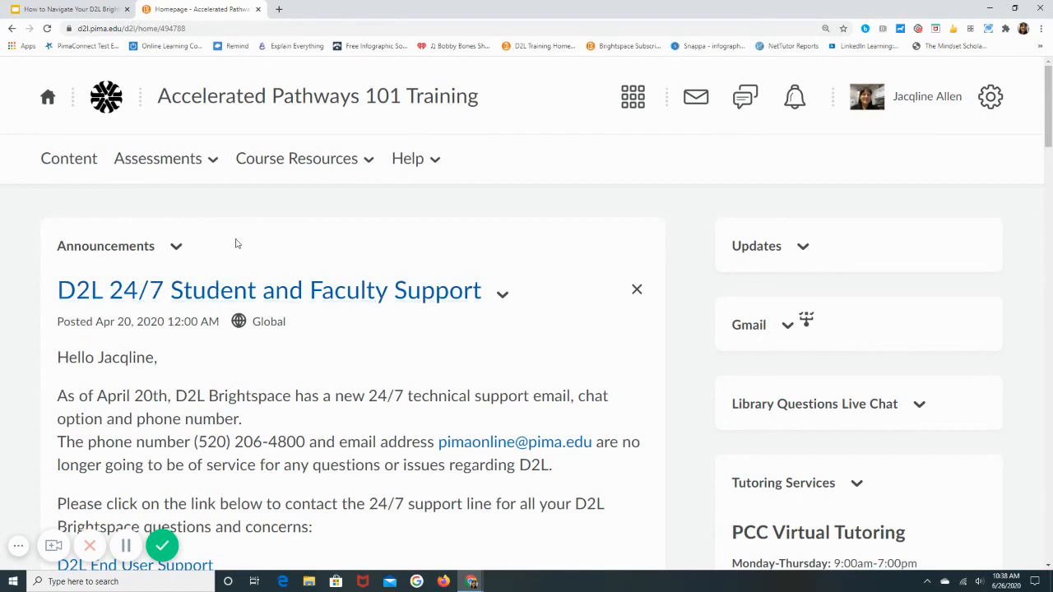
mouse_move(184, 315)
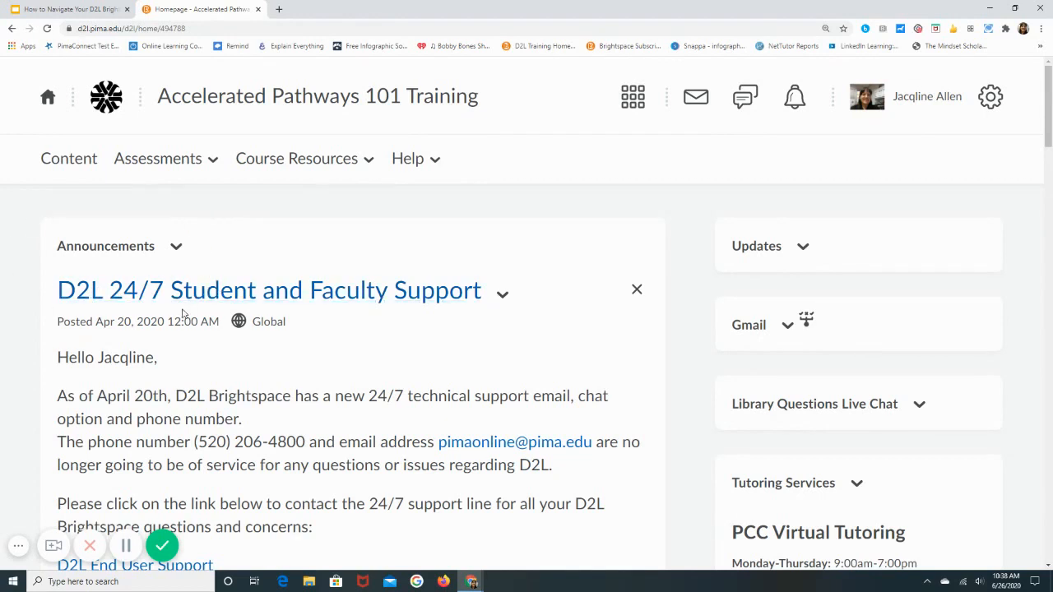